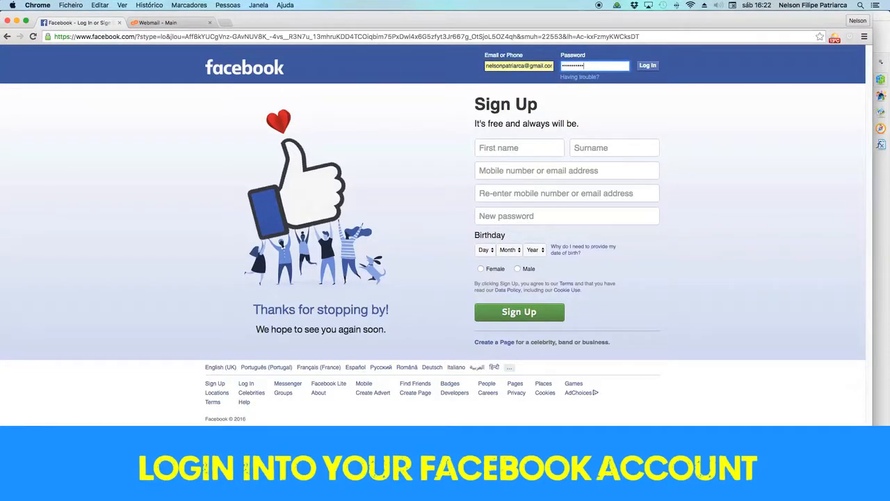
Step: Log in to the Facebook account, browse the photos page and return to the News Feed
click(646, 65)
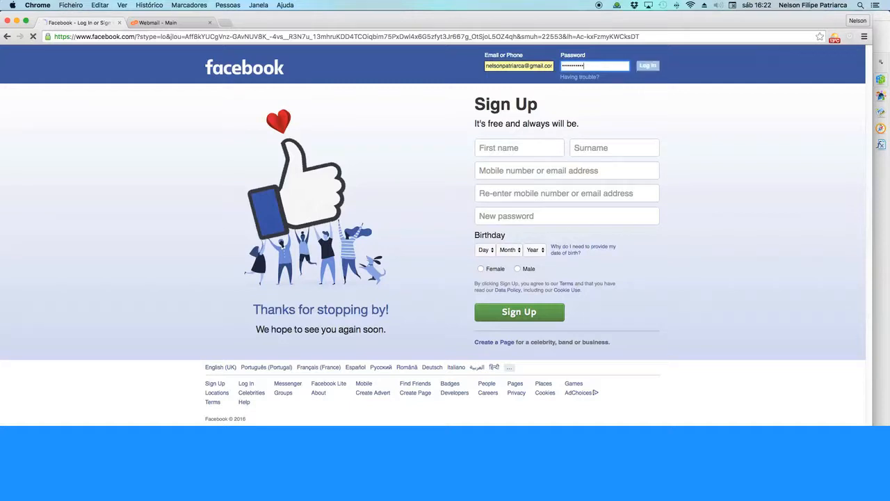
click(647, 66)
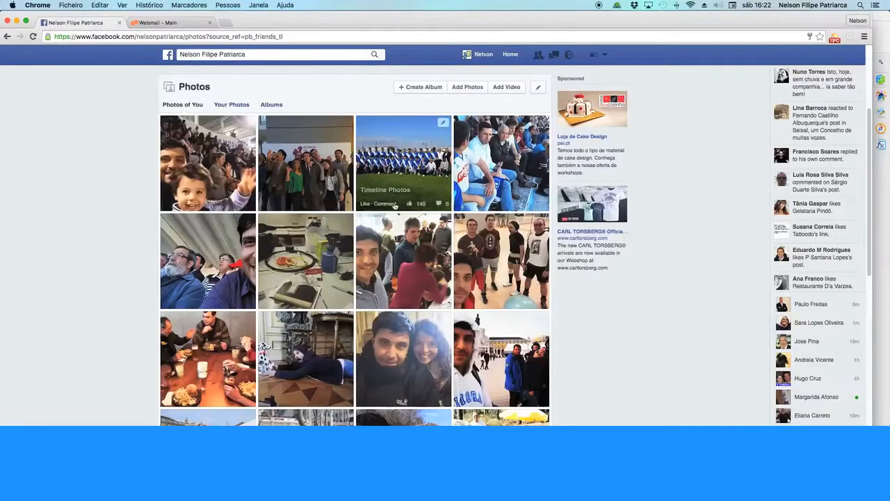
scroll(down, 3)
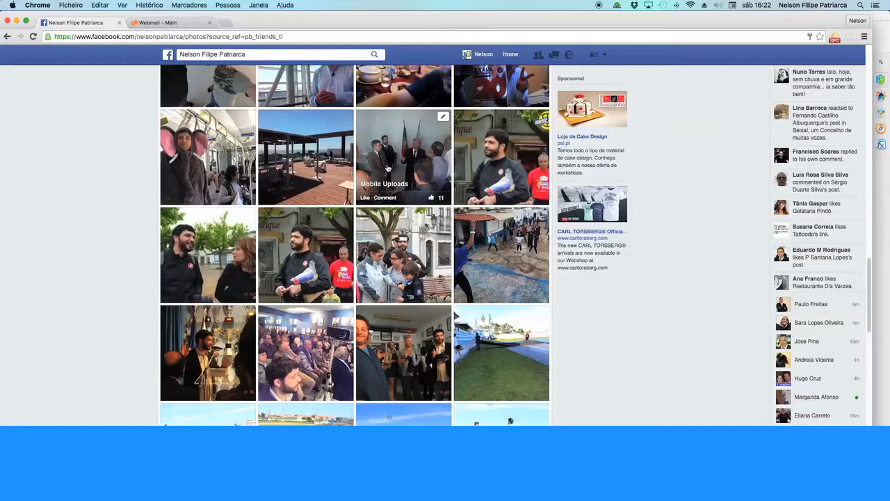
click(511, 54)
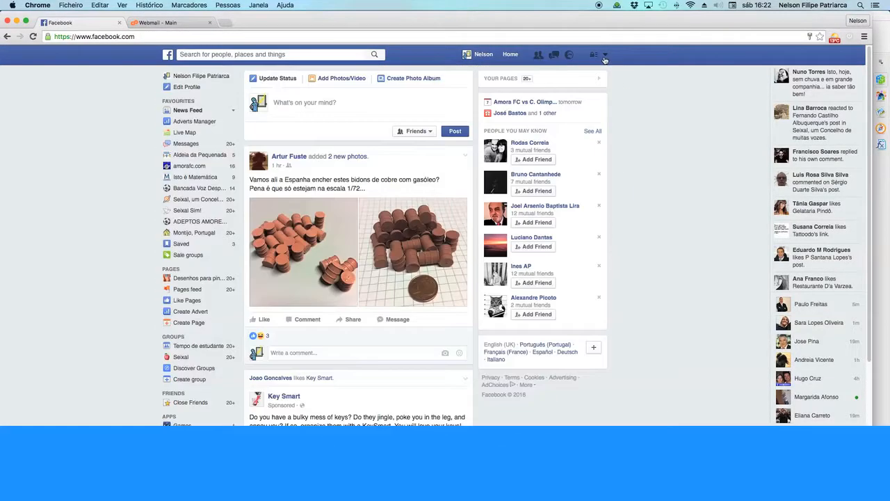
Step: Reach the Download your information page through the account menu's Settings
click(605, 54)
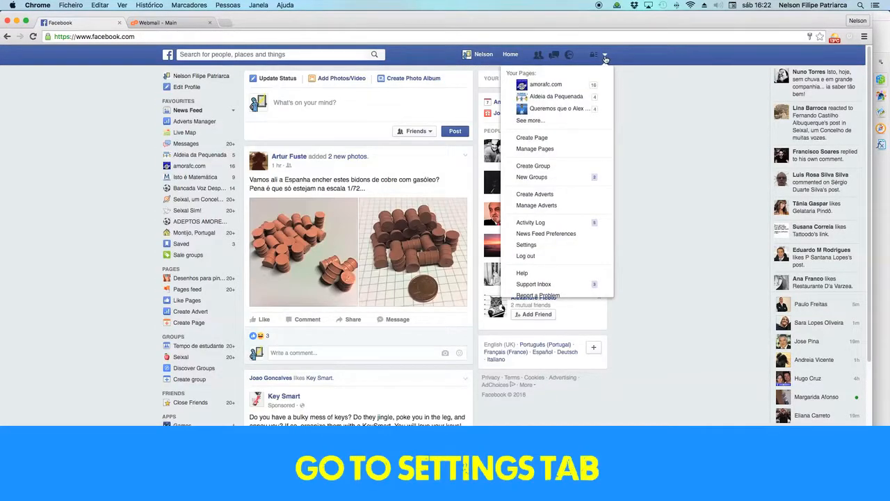
mouse_move(526, 245)
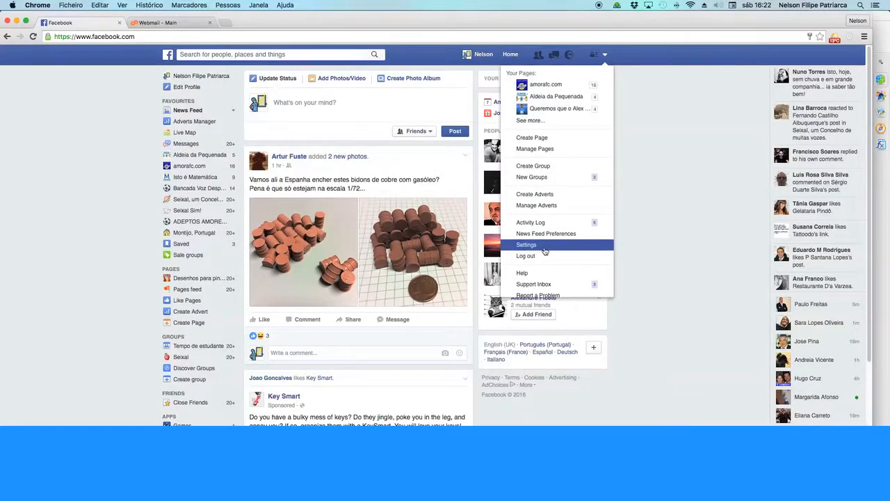
click(526, 245)
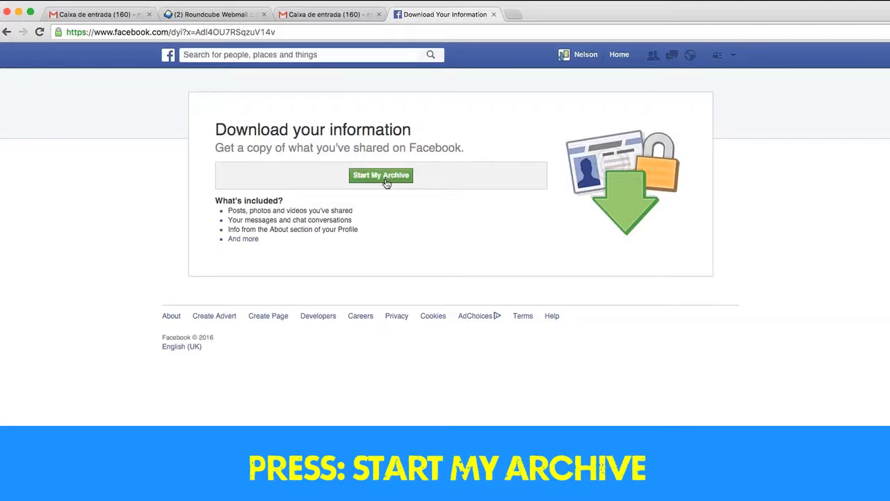
Step: Start My Archive and submit the re-entered account password
click(381, 175)
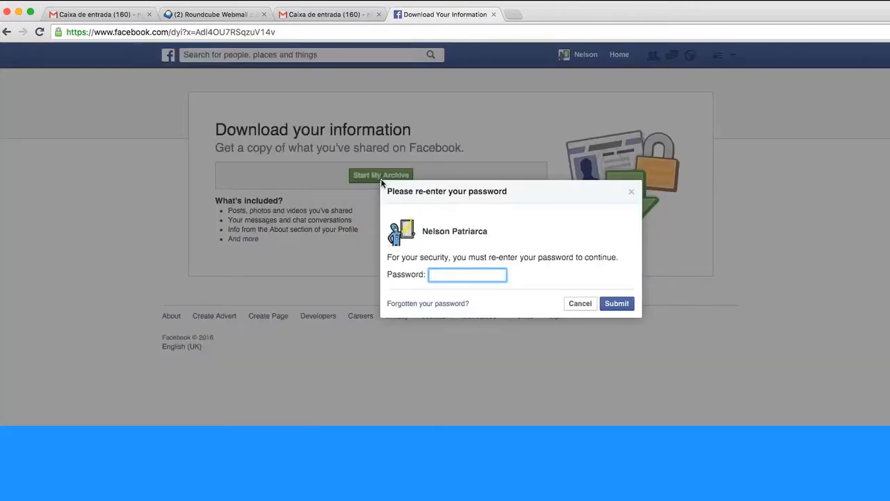
text(•)
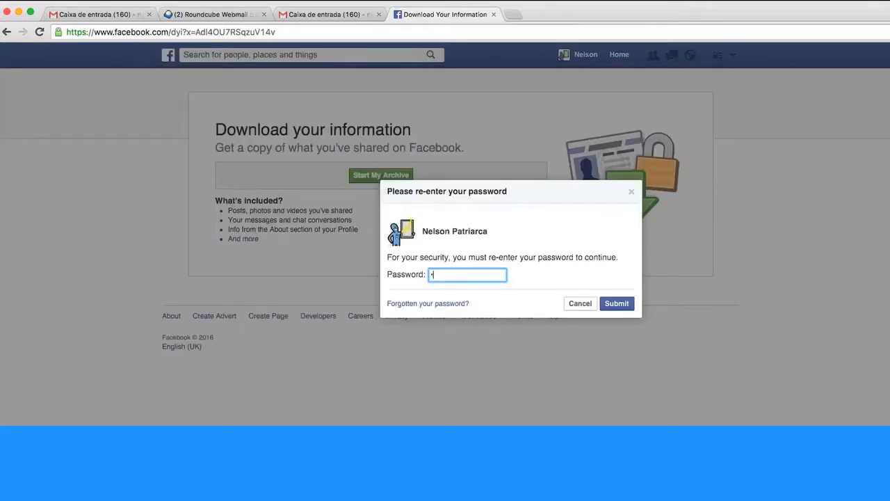
text(password)
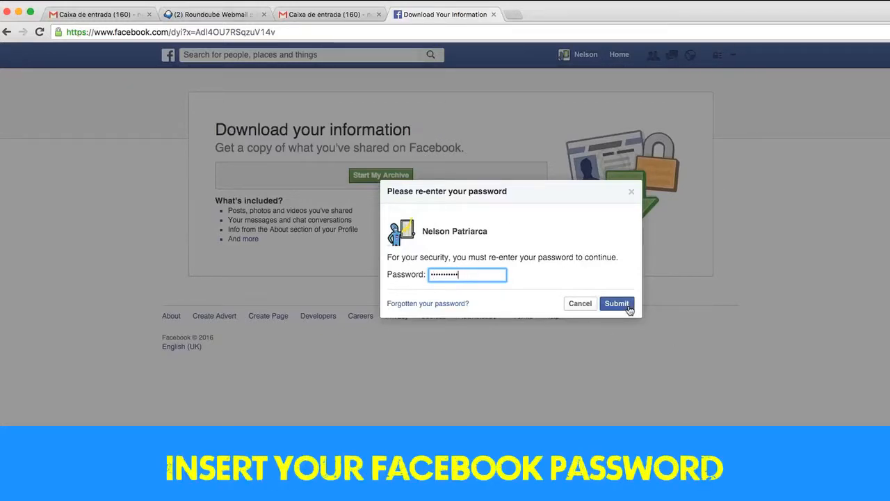
click(616, 303)
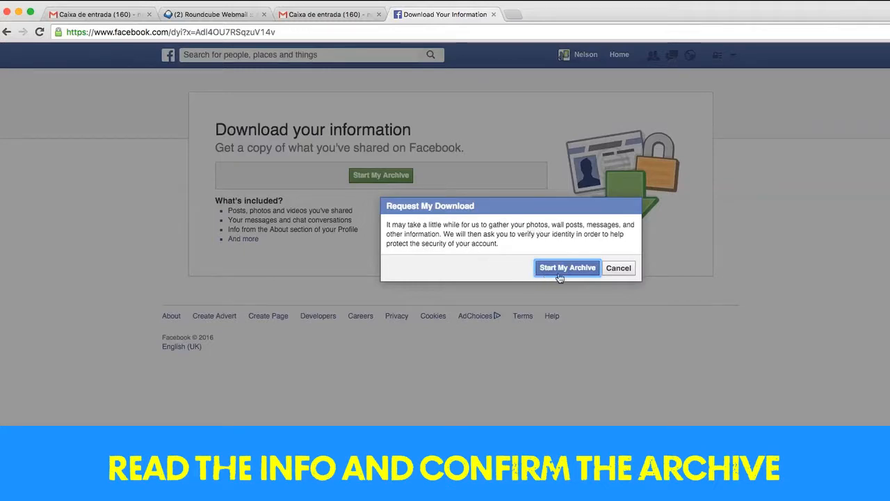
Step: Confirm Request My Download, then follow the ready-to-download email's link to the archive page
click(567, 267)
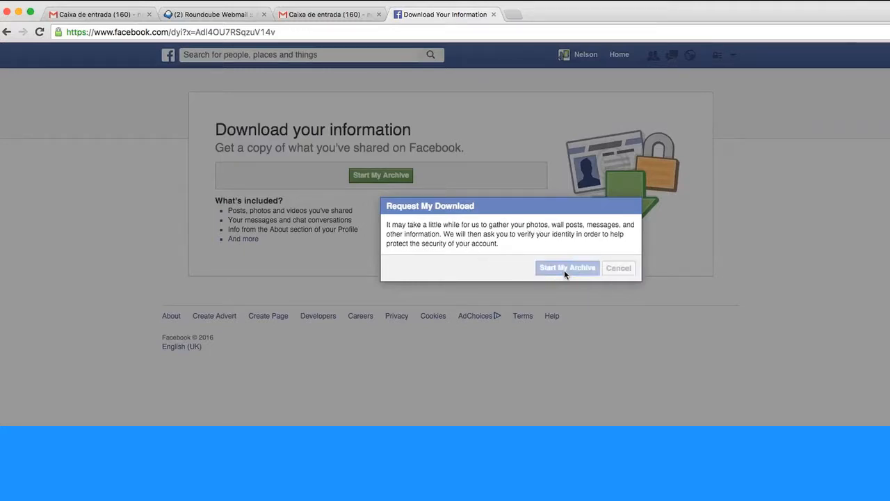
click(567, 268)
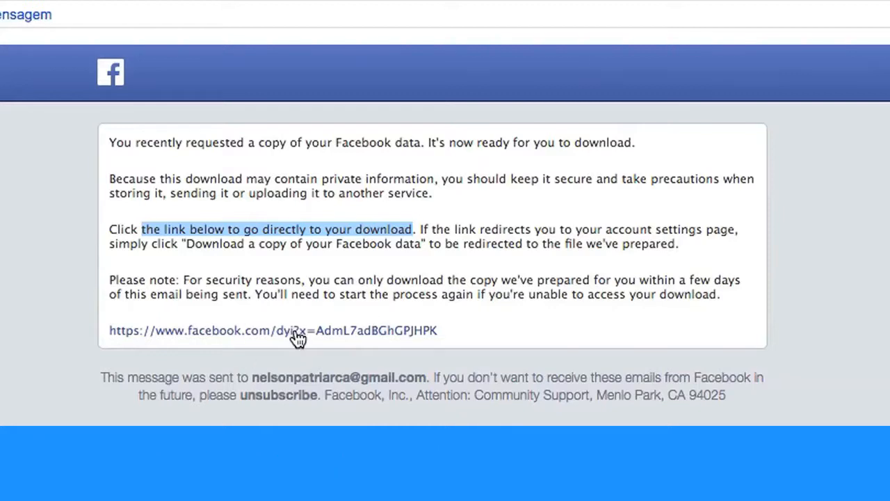
click(271, 330)
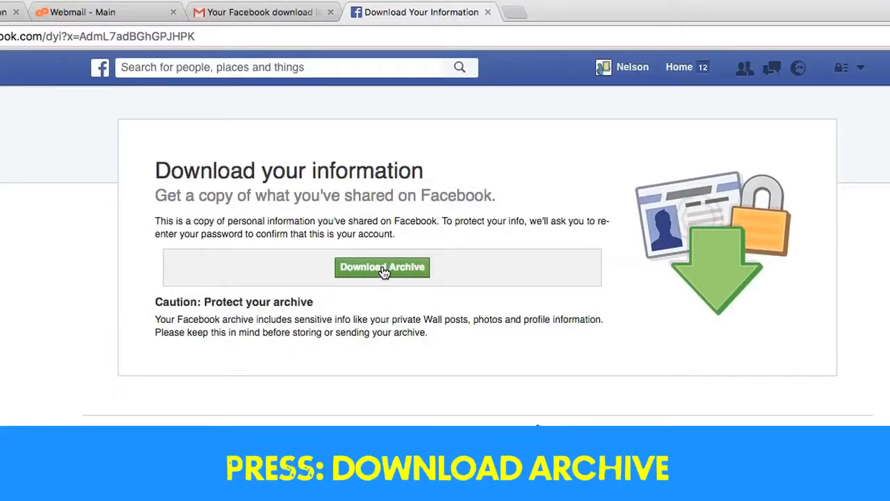
Step: Download the prepared archive after submitting the password, landing the zip in Downloads
click(382, 267)
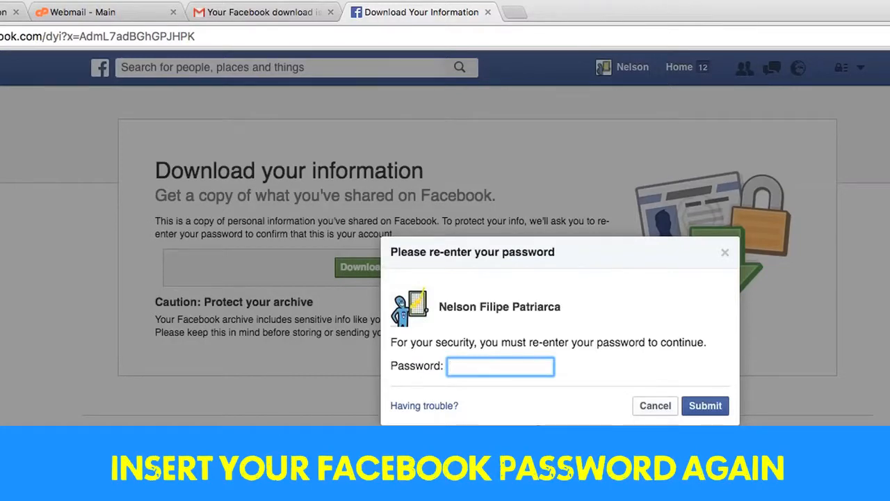
text(password)
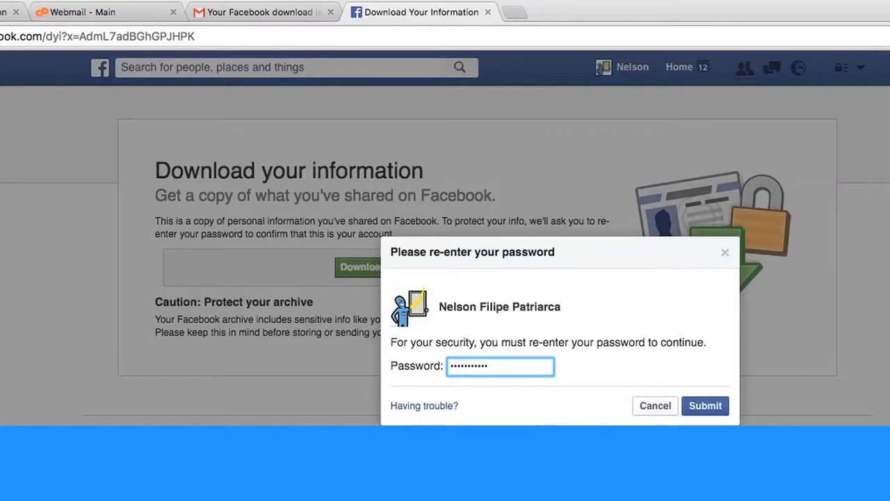
click(704, 406)
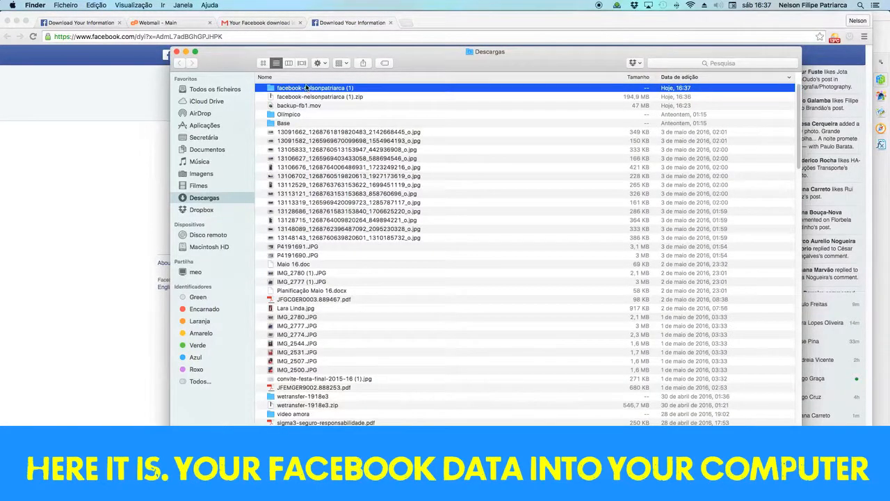
Step: Enter the facebook folder, expand videos, preview friends.htm and view the Photos page in Chrome
double_click(314, 88)
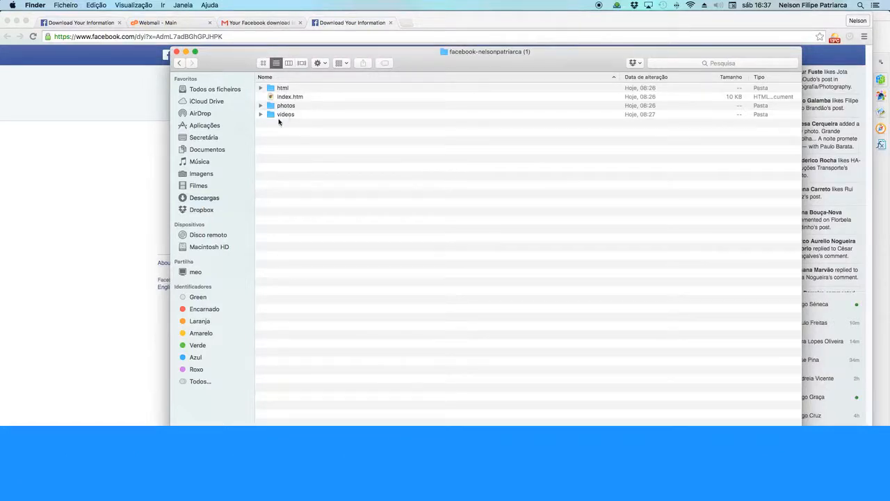
click(261, 114)
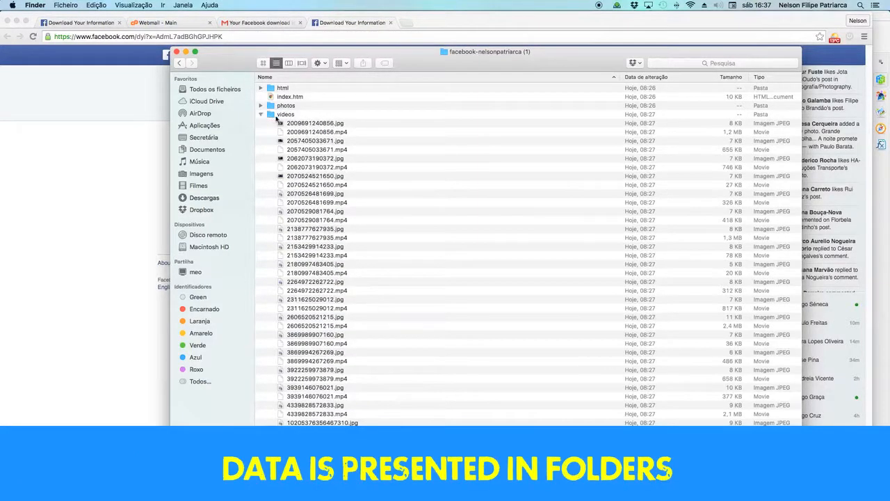
click(317, 150)
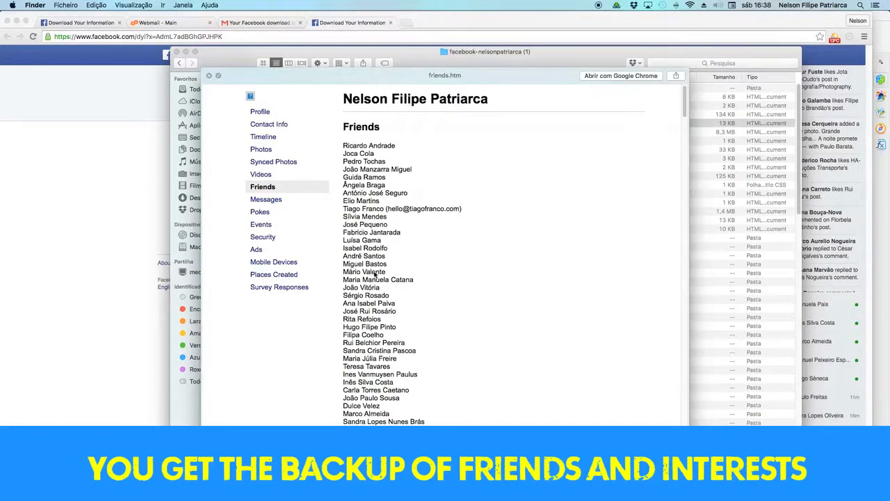
scroll(down, 3)
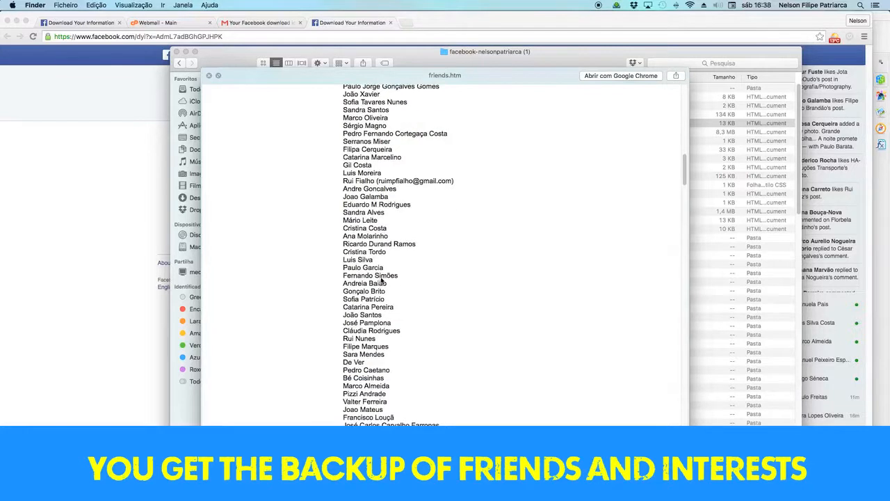
scroll(down, 3)
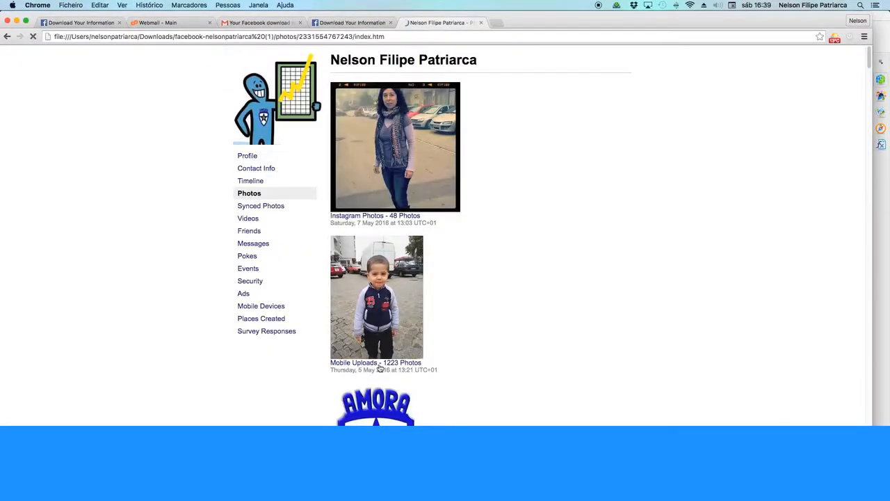
Step: Scroll through an archived album reading each photo's camera details, location and comments
scroll(down, 3)
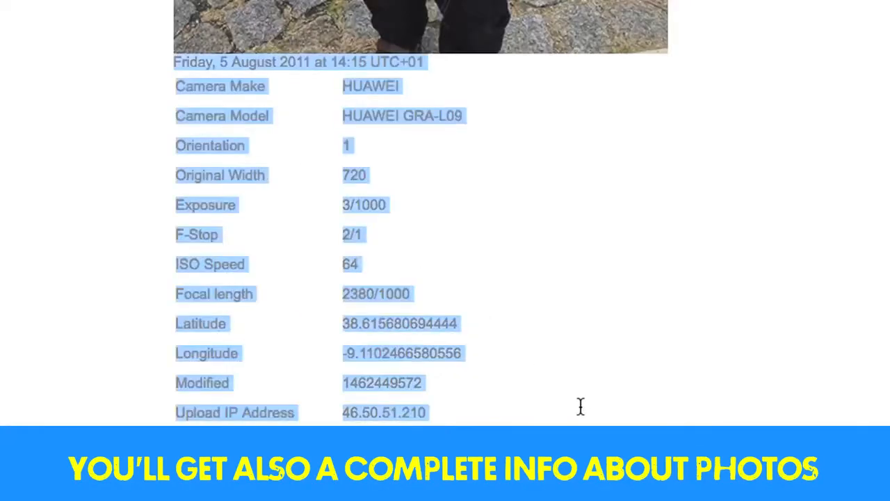
scroll(down, 3)
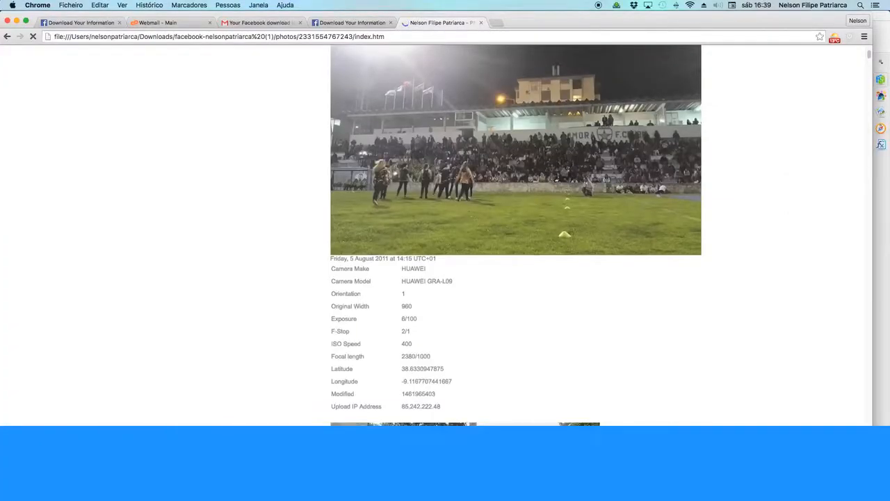
scroll(down, 3)
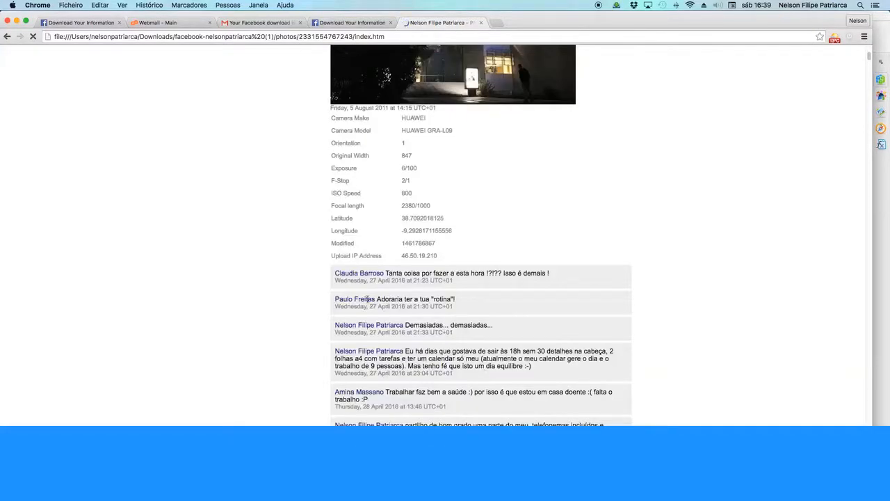
scroll(down, 3)
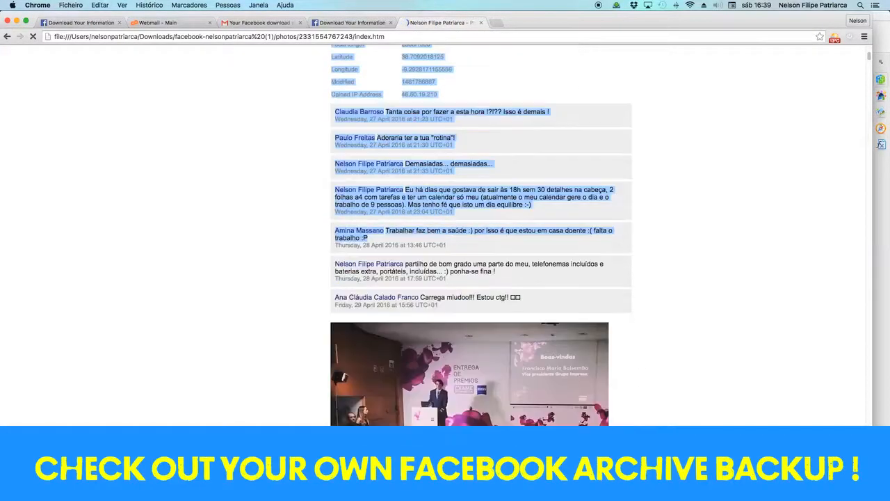